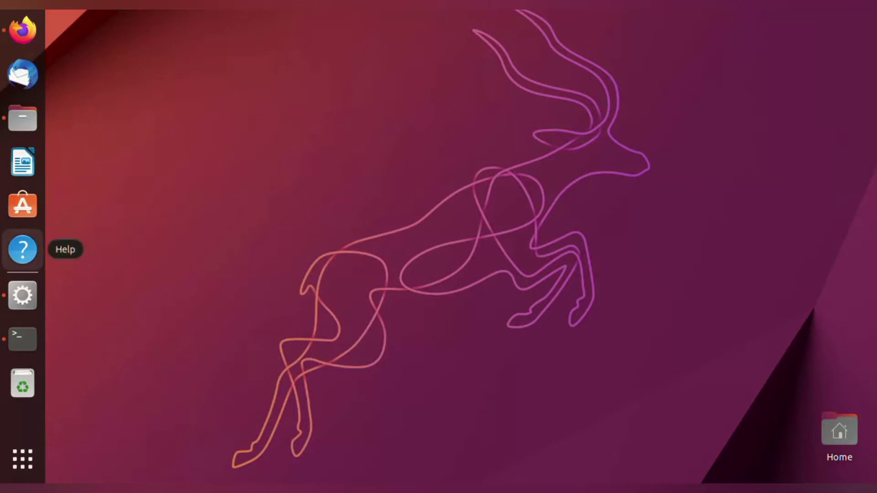
In the Downloads terminal, start typing 'gedit bus.t' to open the bus script
click(21, 339)
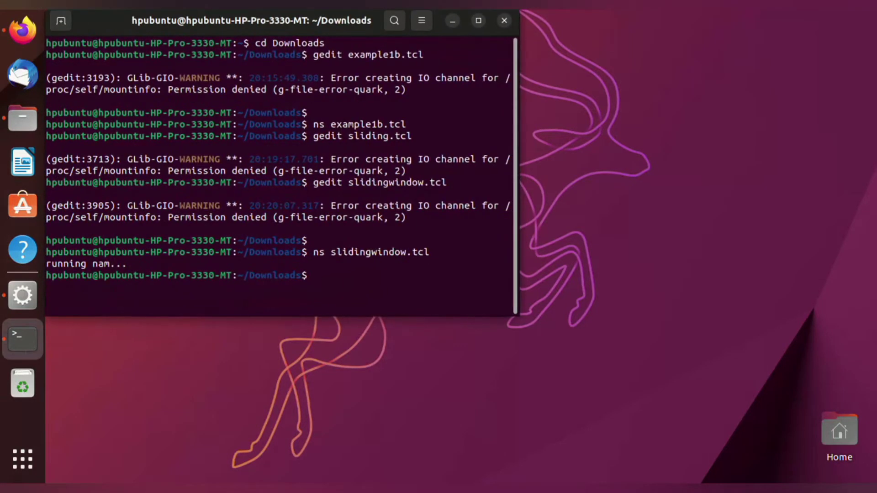
text(ge)
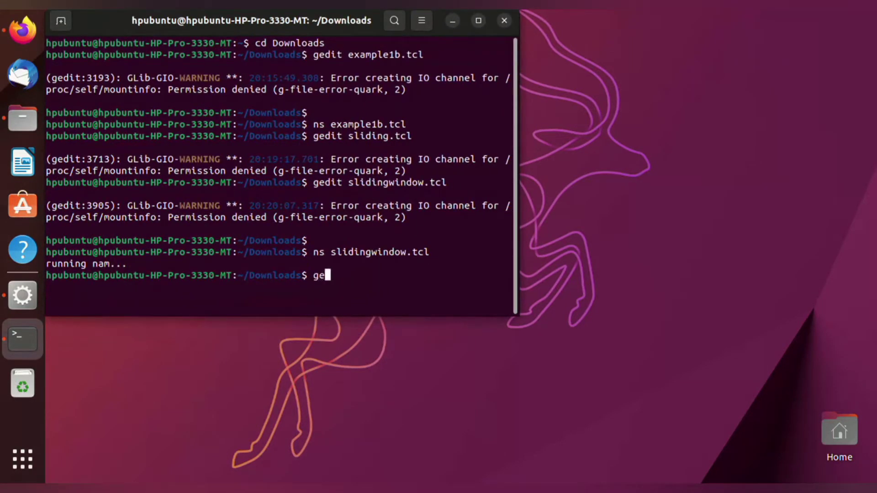
text(dit)
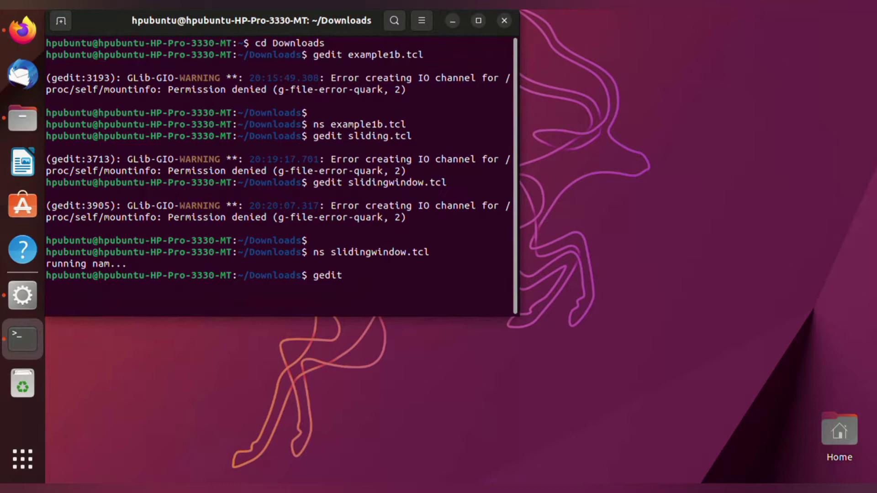
text(bus.t)
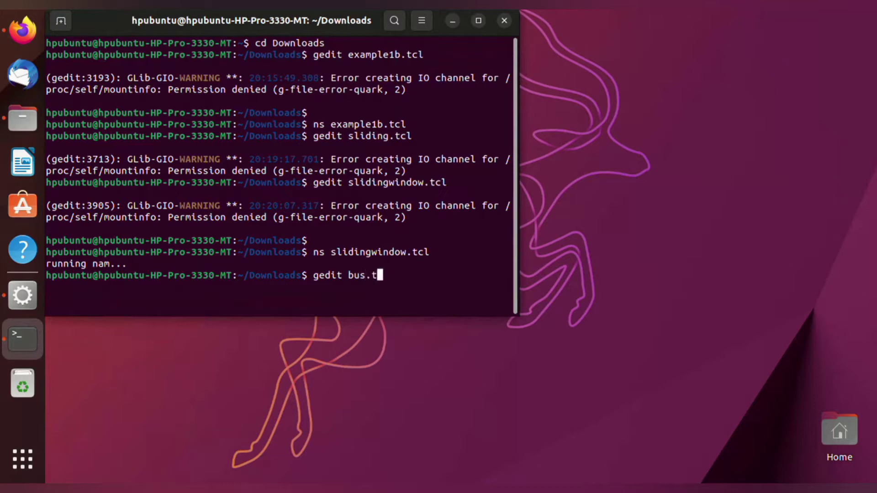
Open bus.tcl in gedit, scroll through the 44-line script, then close it
key(Return)
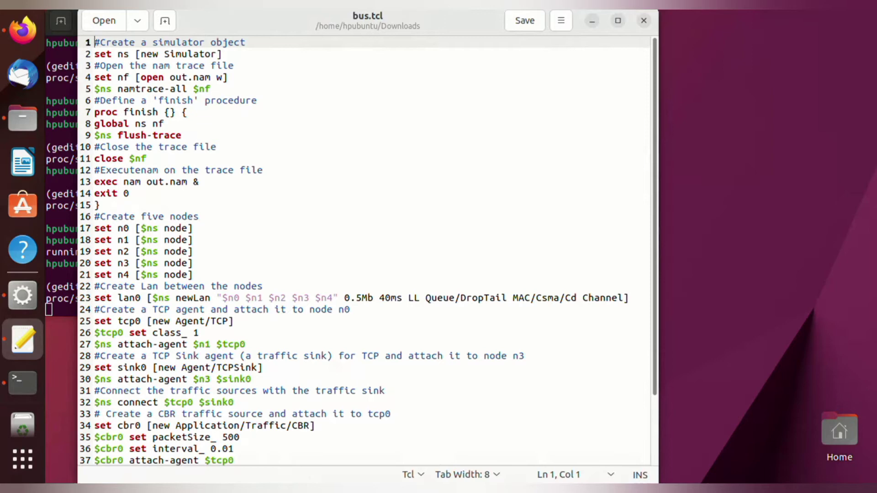
scroll(down, 3)
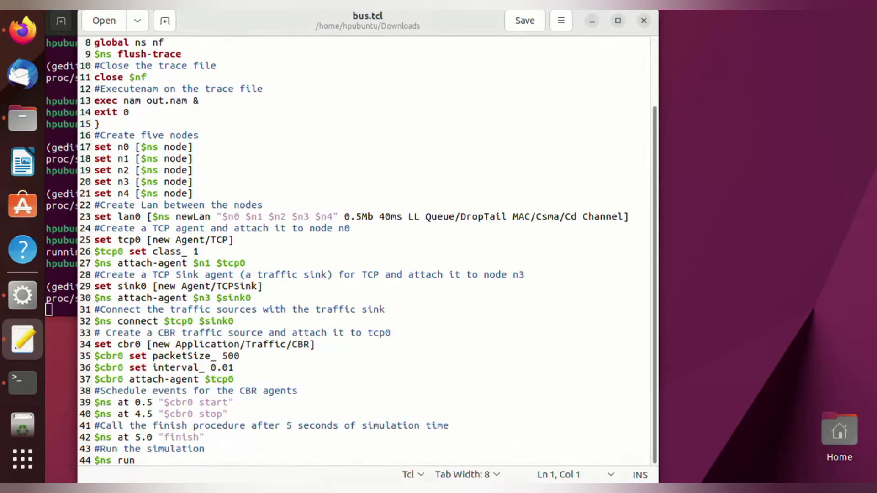
click(524, 21)
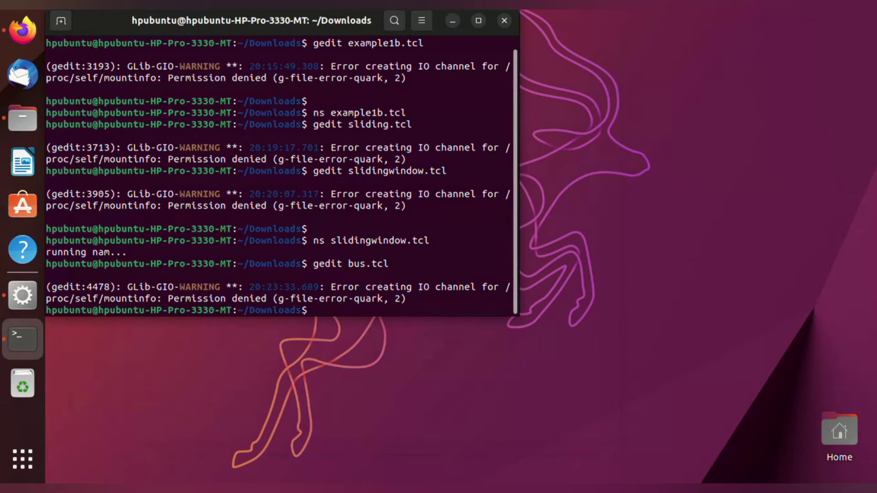
Run 'ns bus.tcl' to simulate and open the five-node bus in NAM
text(ns bus)
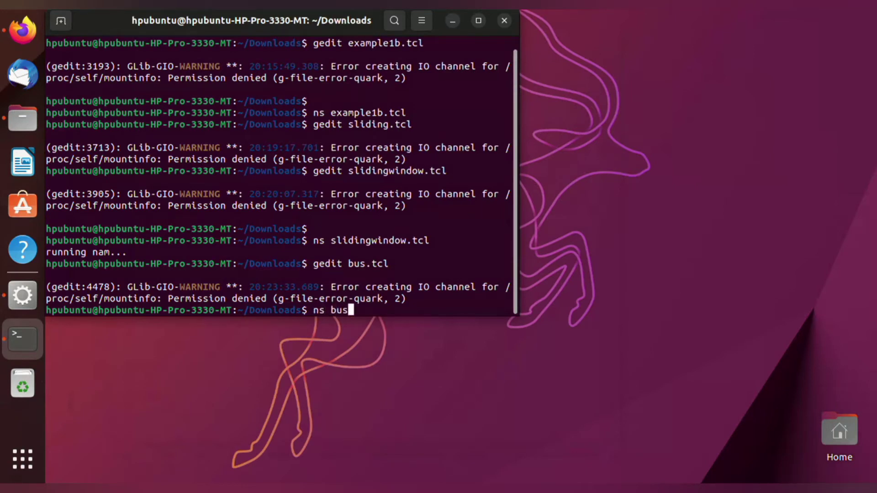
text(.tcl)
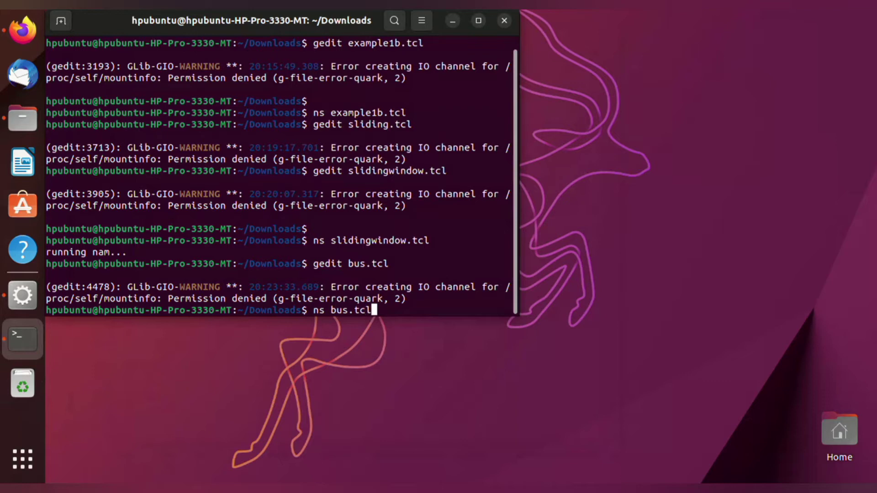
key(Return)
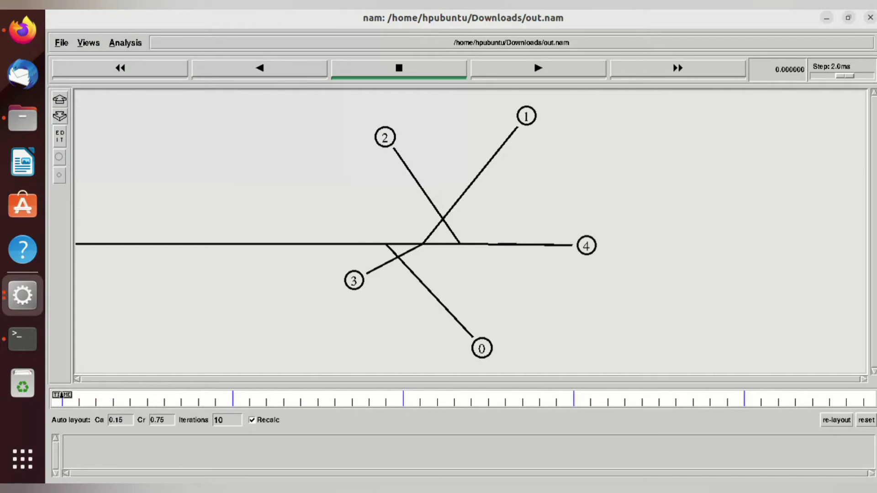
Play the NAM animation forward and shrink the step to 100us for slow motion
click(538, 69)
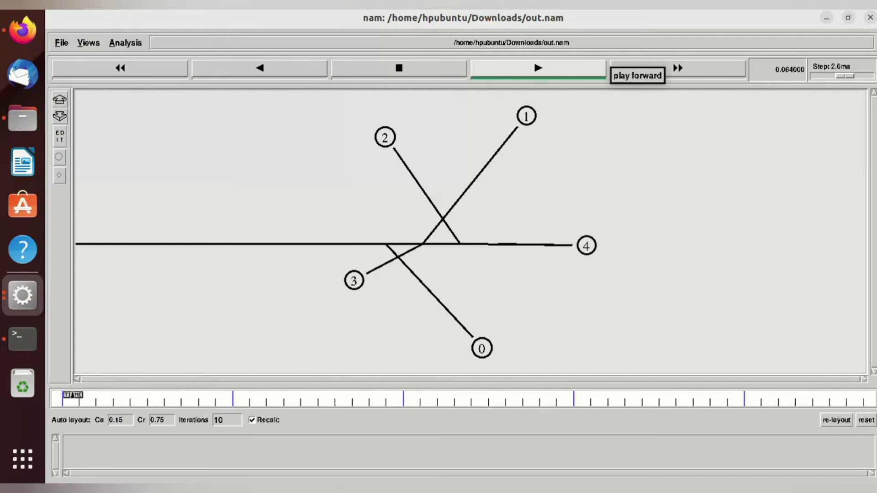
click(538, 68)
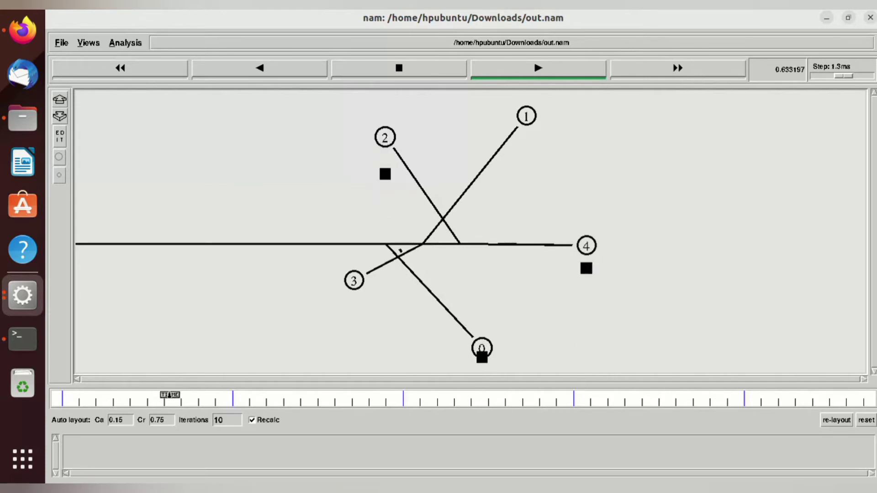
click(538, 70)
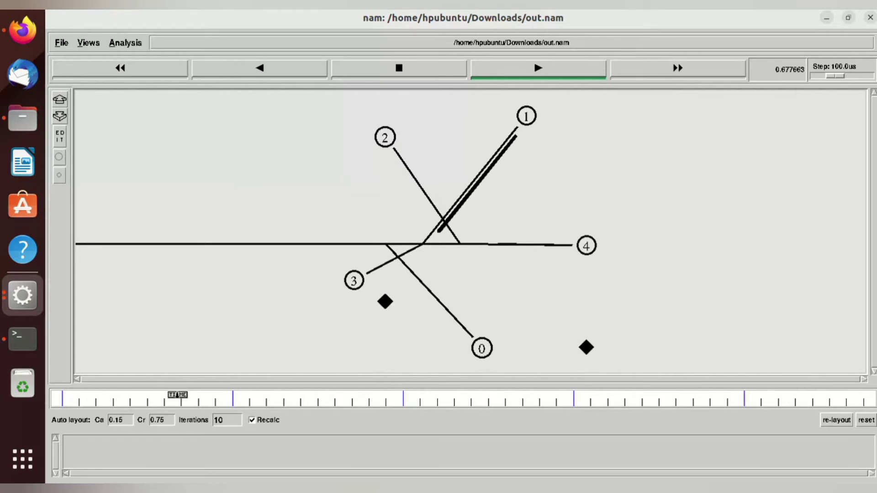
click(539, 70)
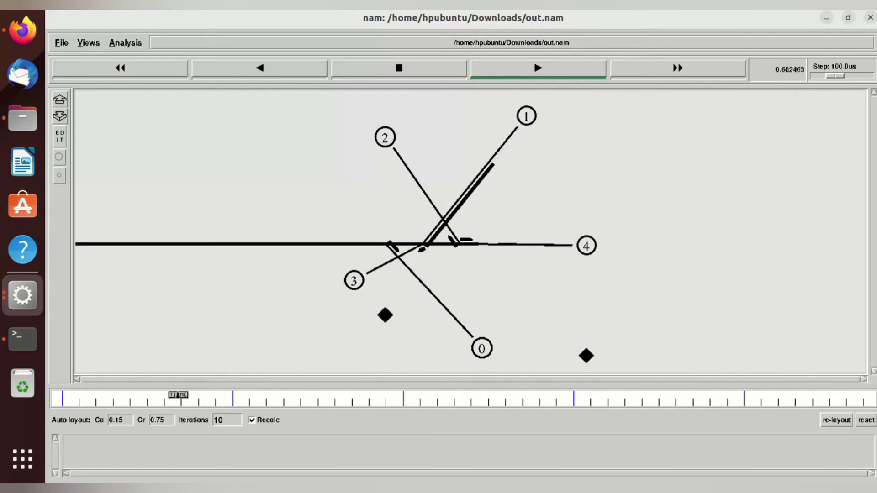
Continue playback to about 0.75 s, adjusting the step to 1.3ms
click(538, 69)
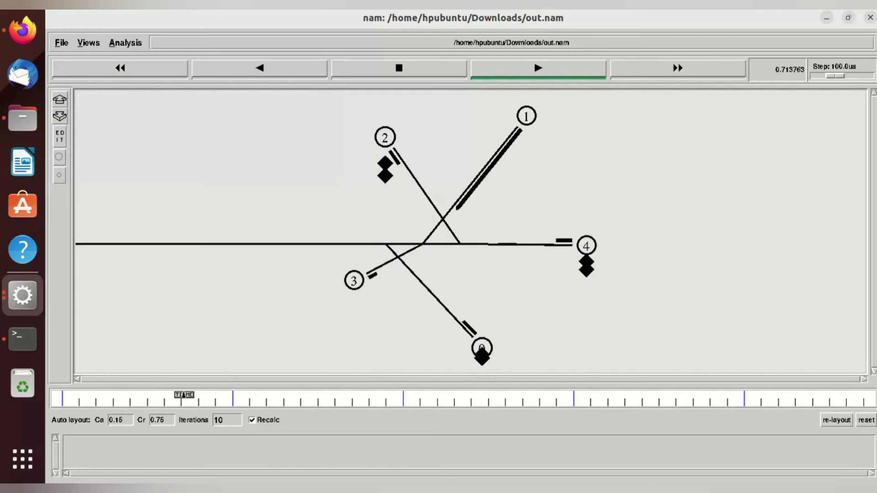
click(536, 69)
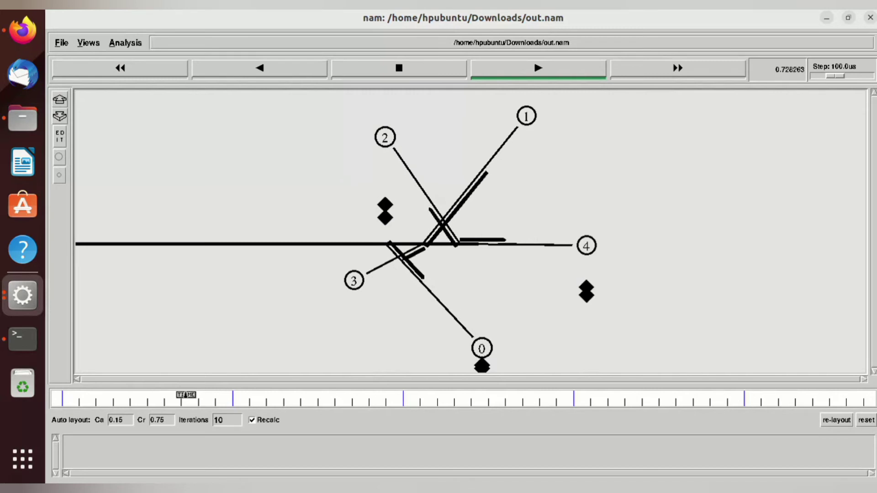
click(538, 68)
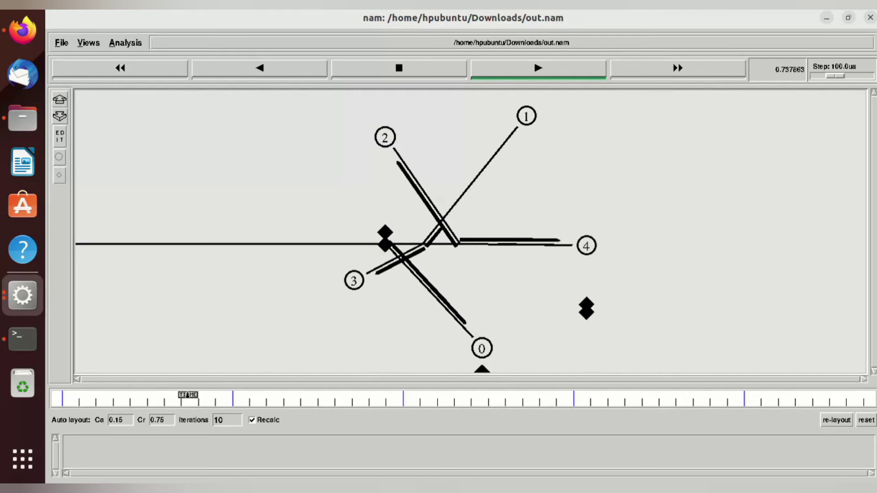
click(537, 68)
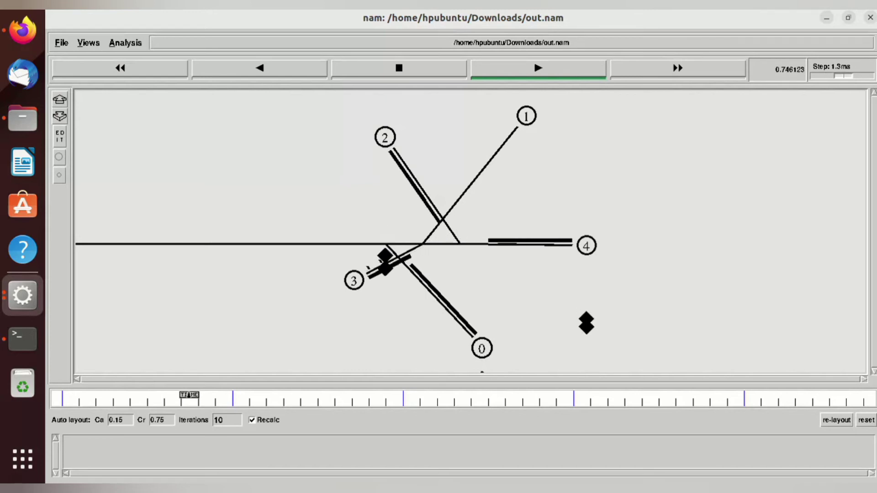
Speed playback with a 1.0ms step to about 2.95 s, then pause
click(538, 68)
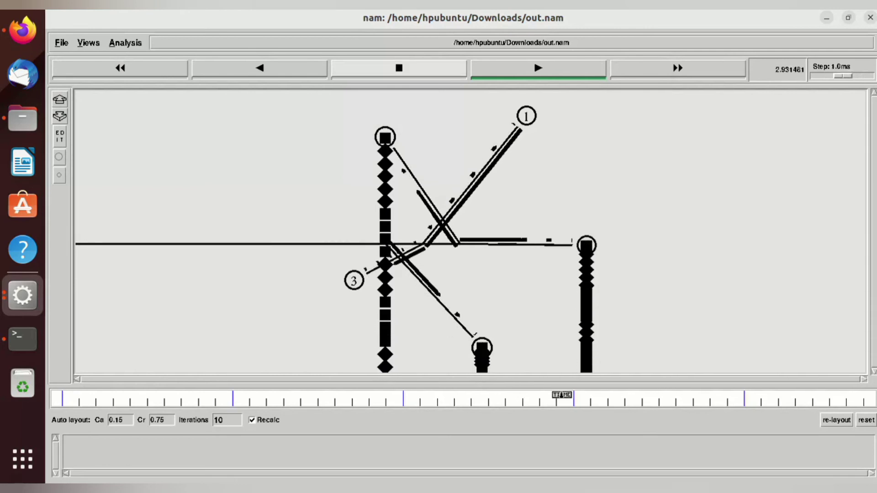
click(399, 67)
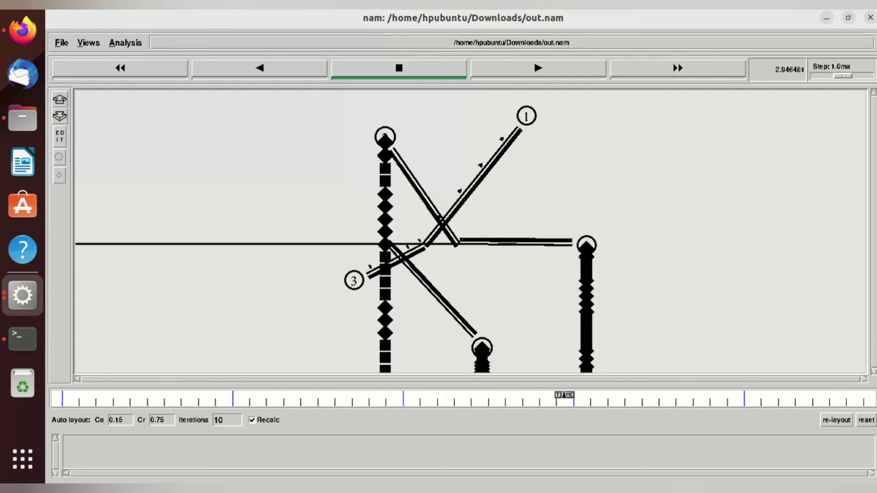